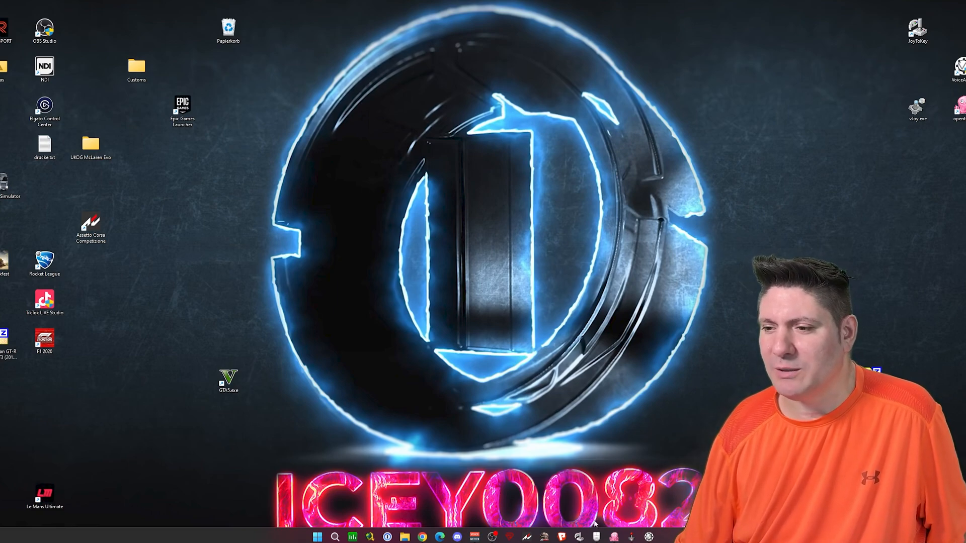
Step: Switch from JoyToKey to FreePIE via the taskbar, leaving X-Mouse Button Control beside it
left_click(577, 537)
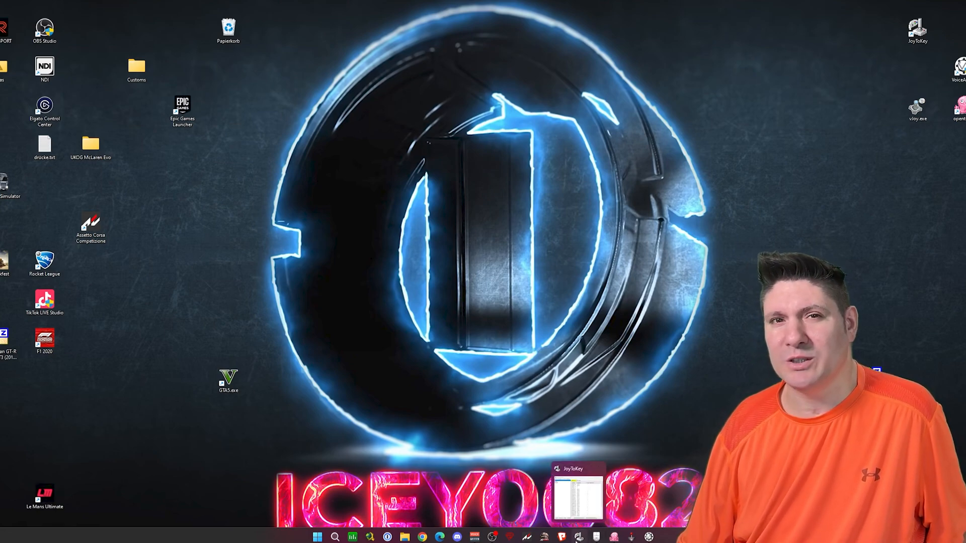
left_click(578, 486)
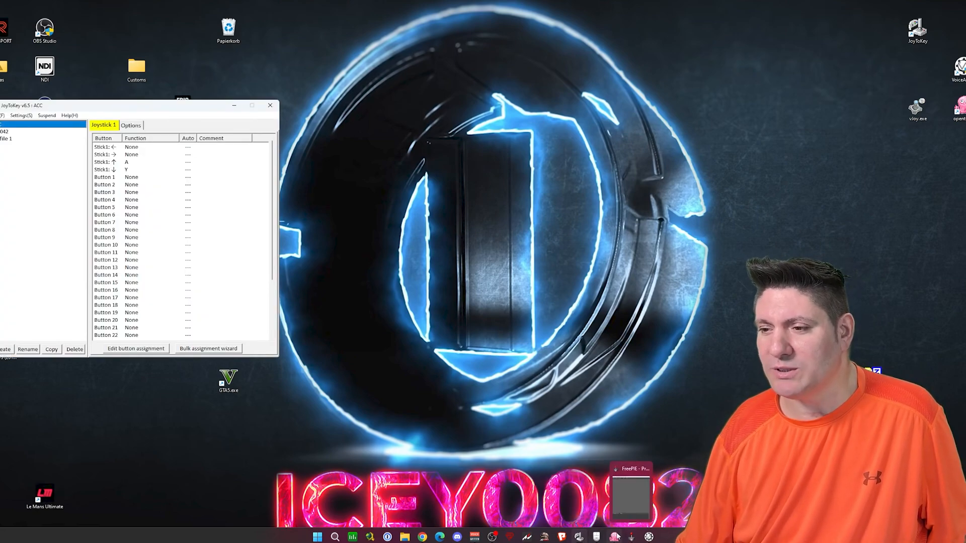
left_click(631, 537)
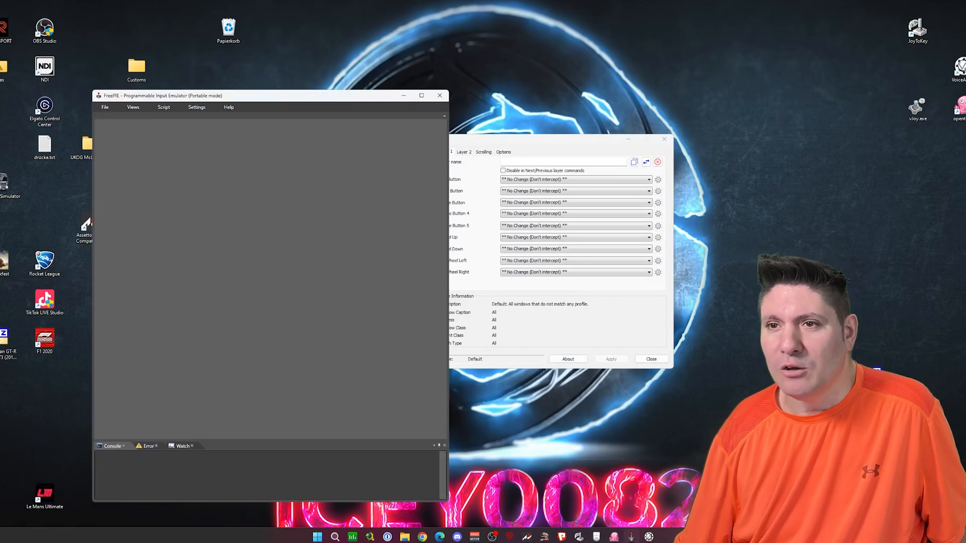
Step: Move the FreePIE window to the left and show its recent scripts list
left_click_drag(247, 96, 172, 87)
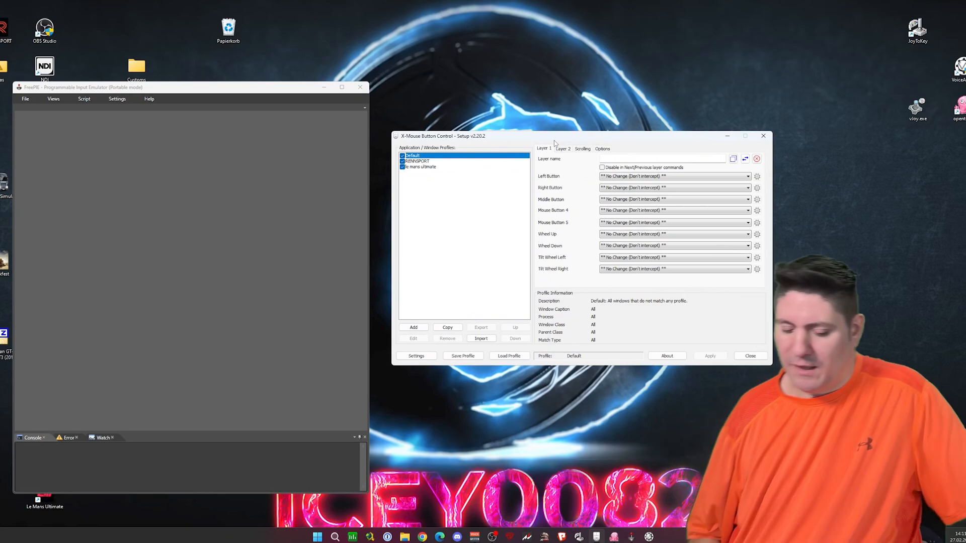
mouse_move(285, 141)
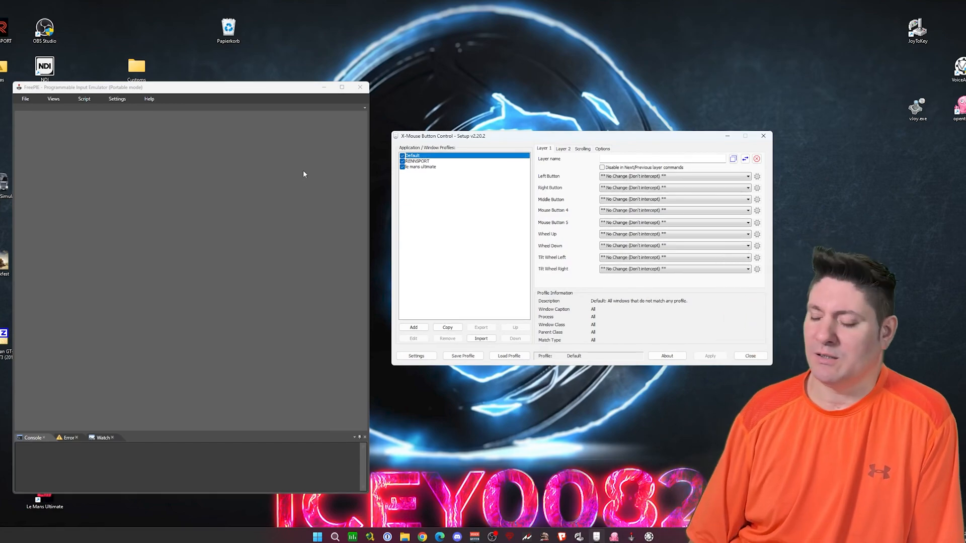
mouse_move(344, 281)
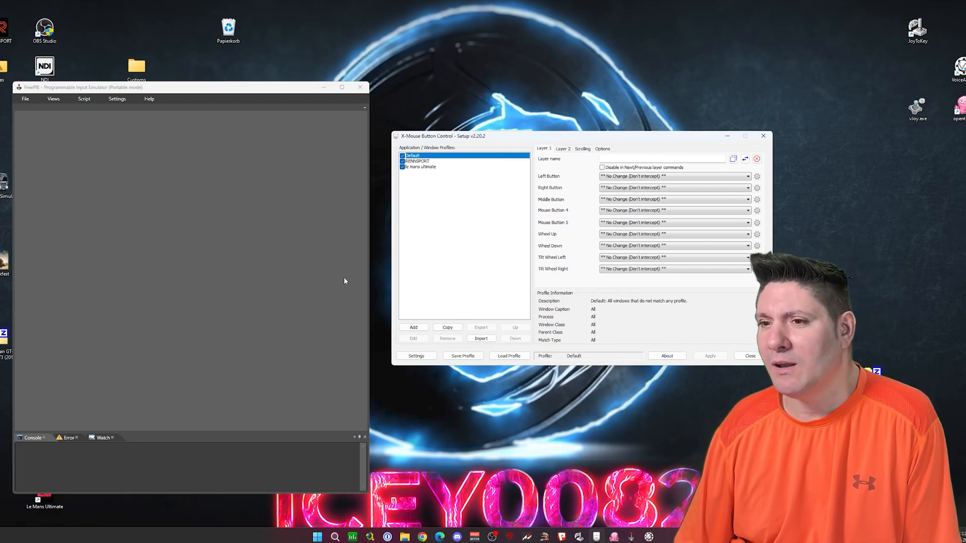
mouse_move(369, 318)
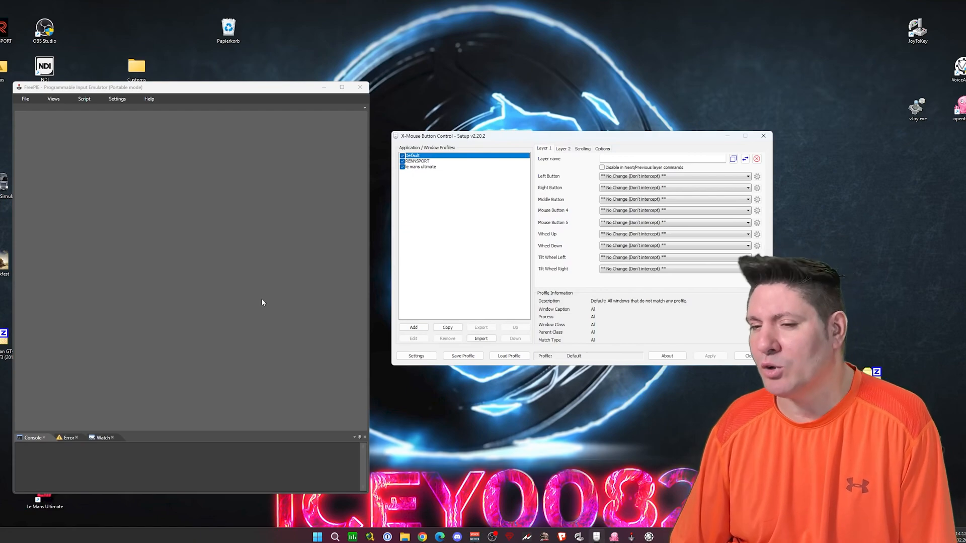
mouse_move(295, 381)
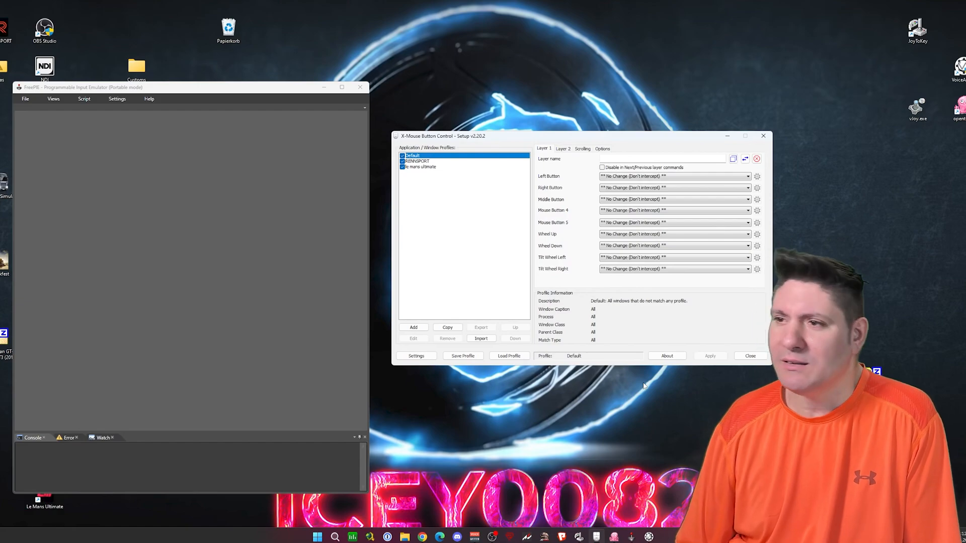
left_click(25, 98)
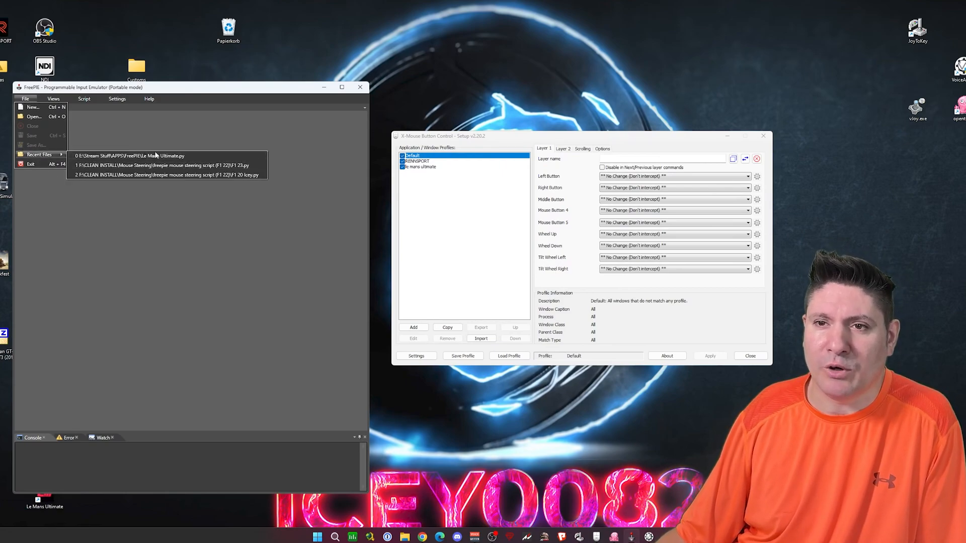
Step: Load Le Mans Ultimate.py from the recent files, then reopen the File menu
left_click(129, 156)
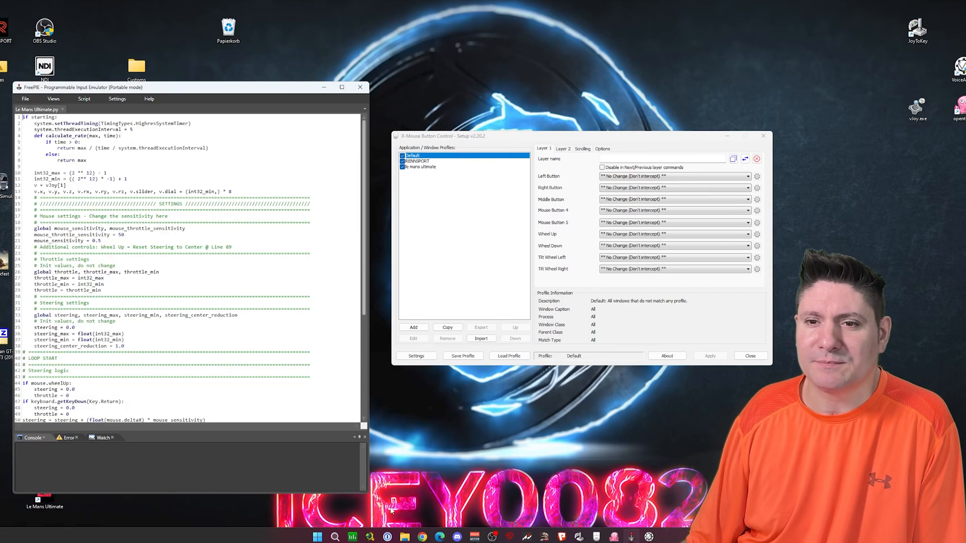
mouse_move(412, 371)
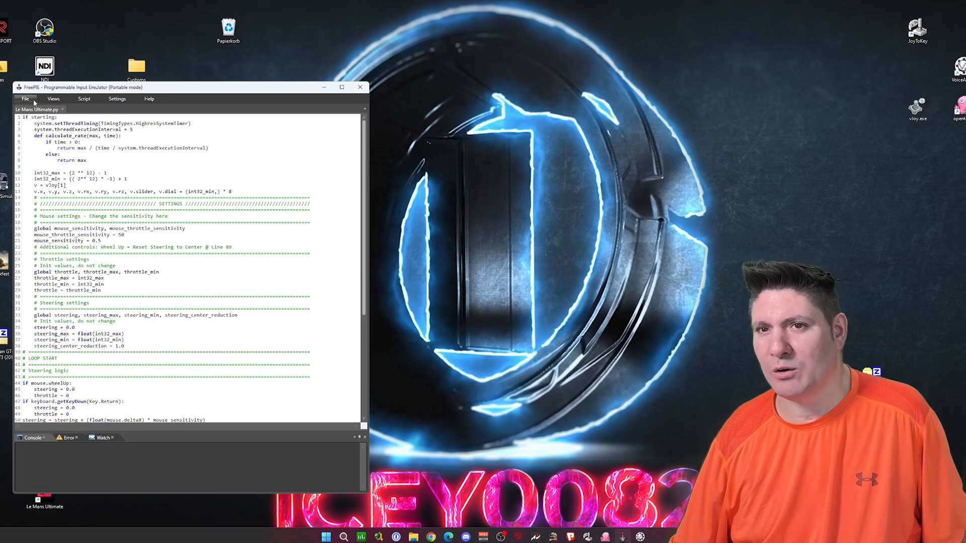
left_click(26, 99)
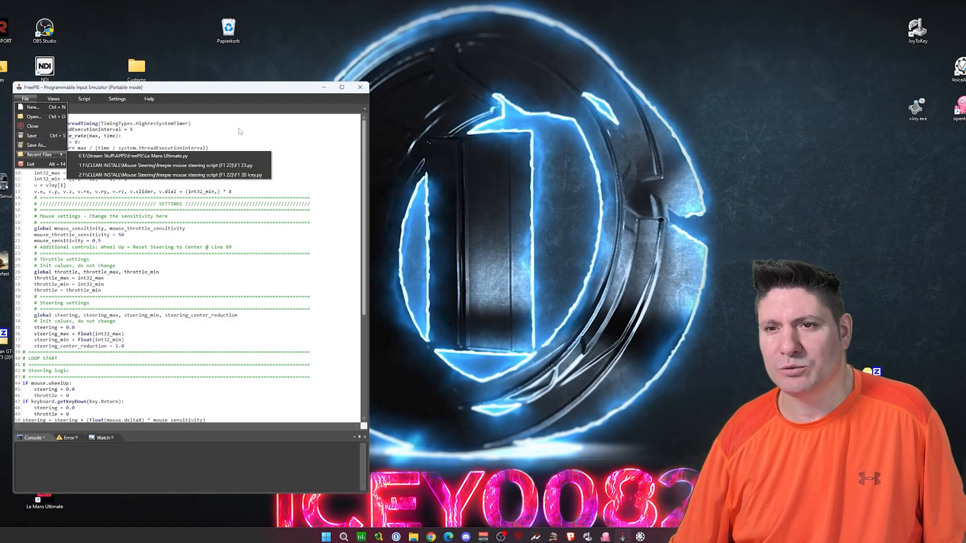
left_click(84, 98)
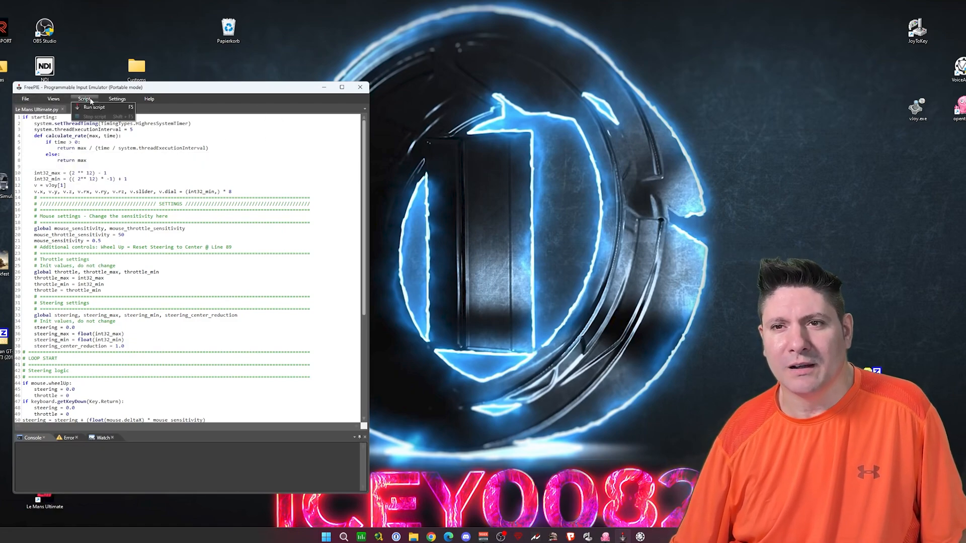
left_click(116, 98)
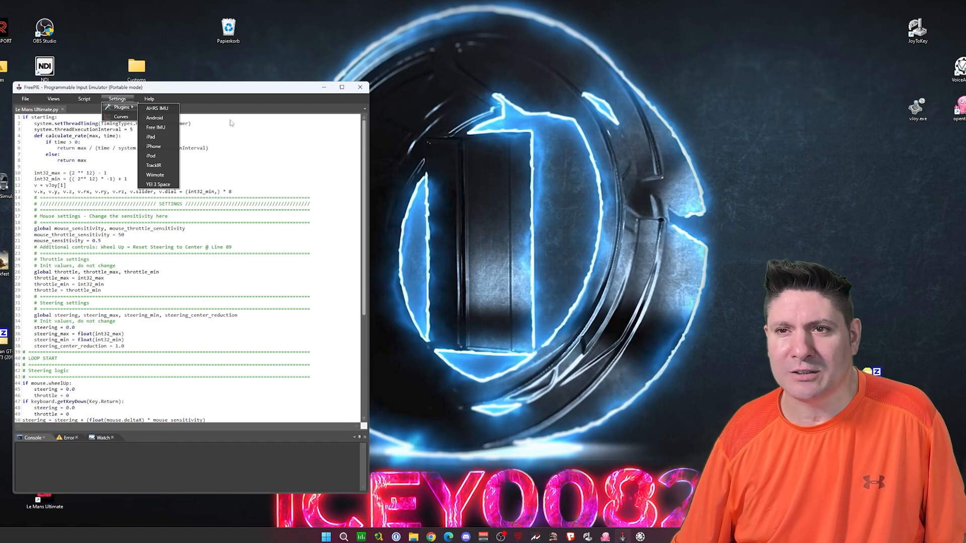
left_click(84, 99)
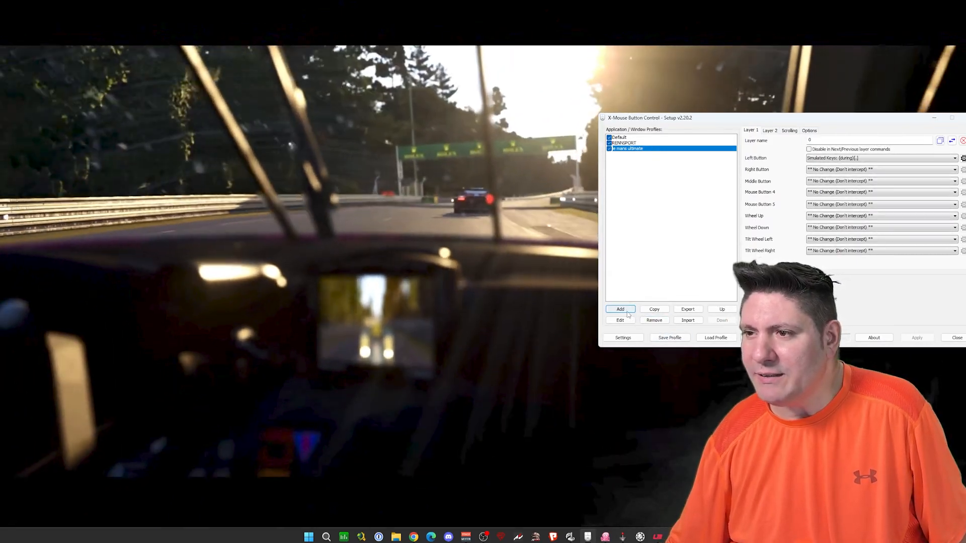
left_click(620, 309)
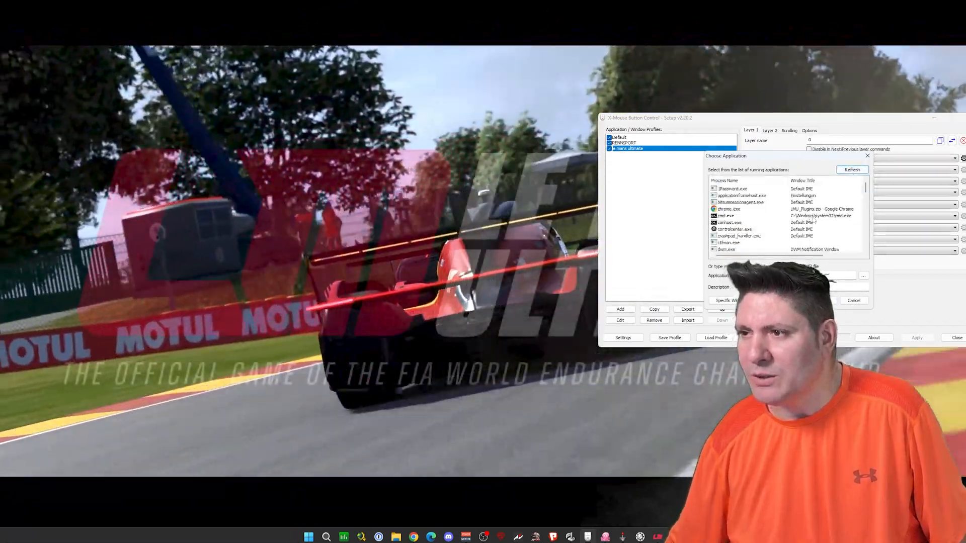
left_click(736, 188)
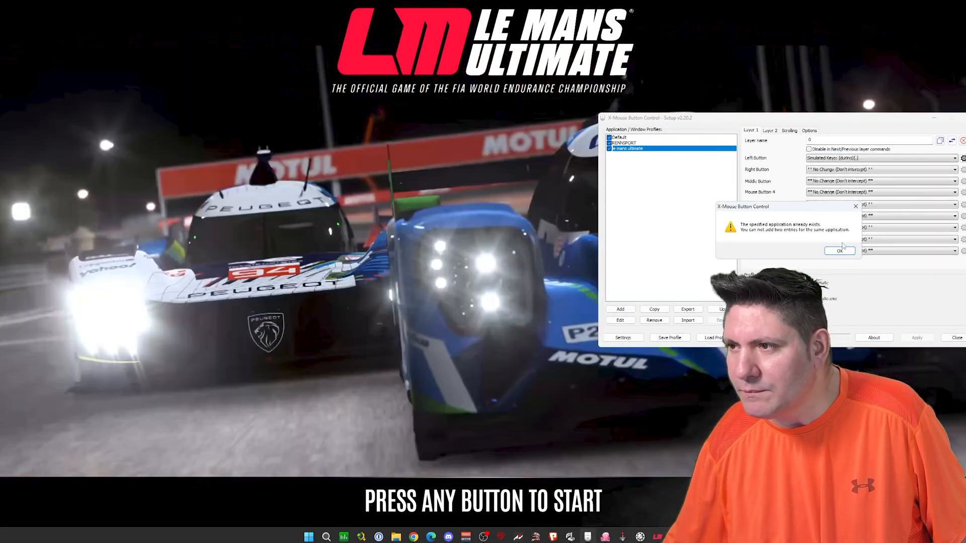
left_click(839, 250)
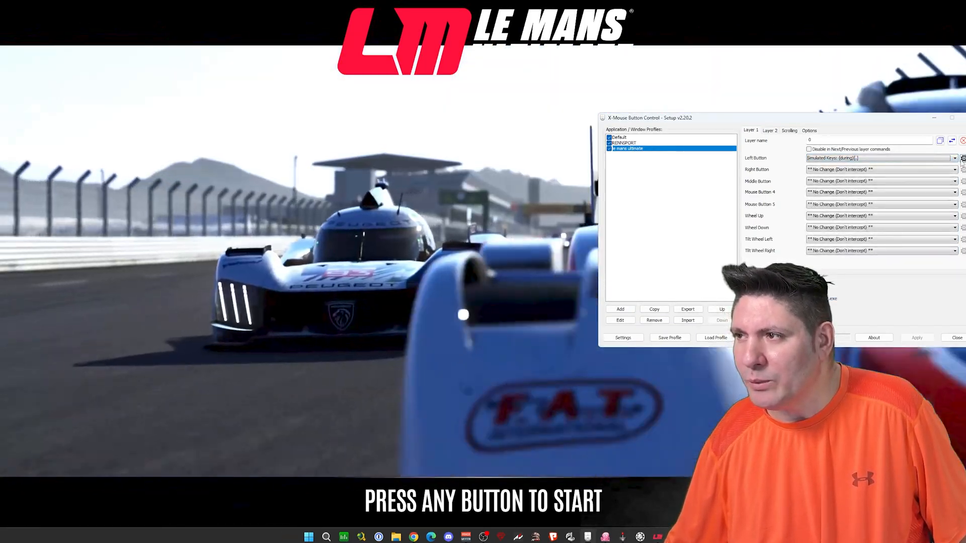
left_click(954, 157)
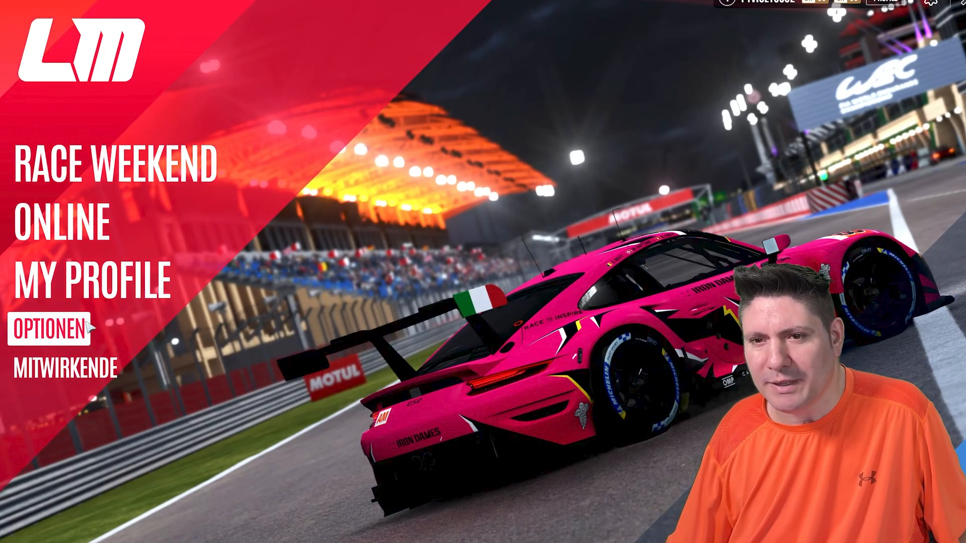
Step: Go to the game's control options to bind steering left X- and right X+
left_click(48, 324)
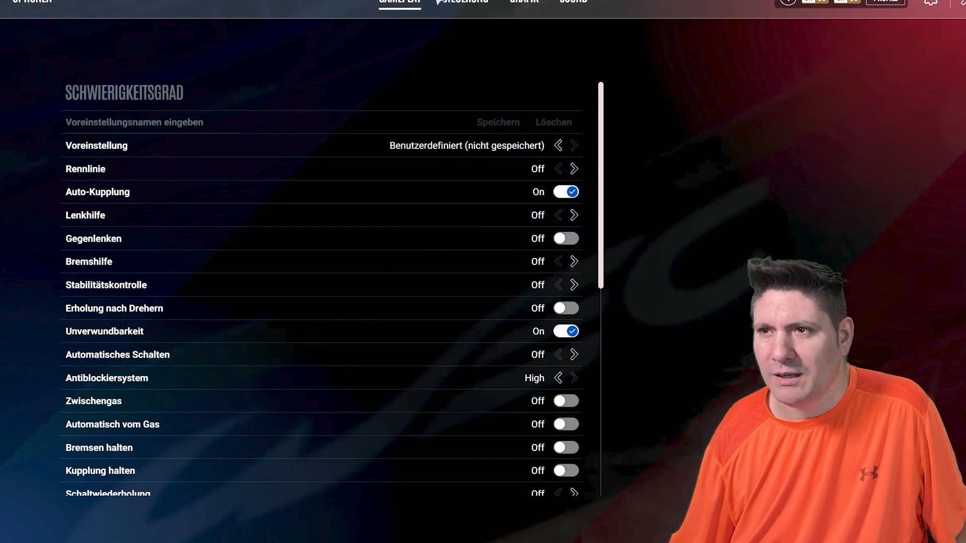
left_click(464, 2)
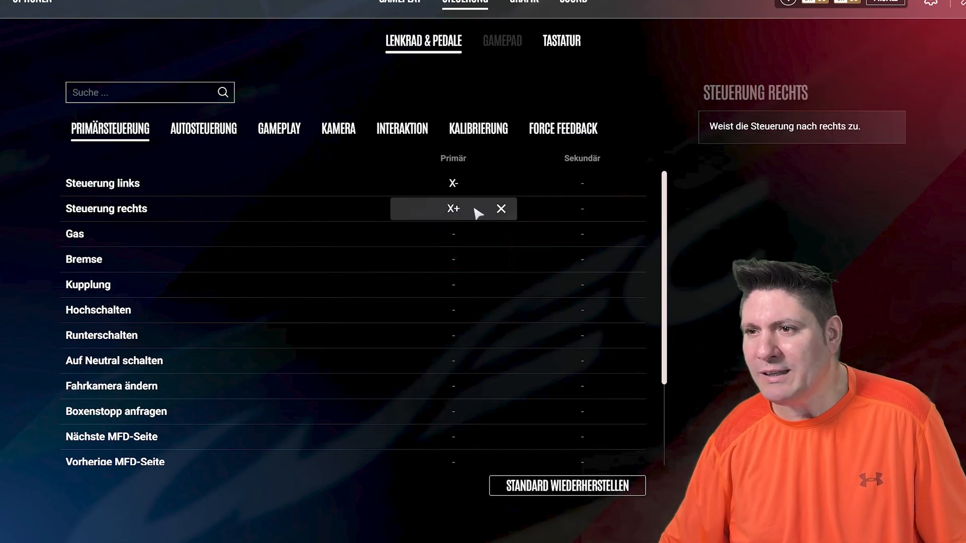
mouse_move(582, 412)
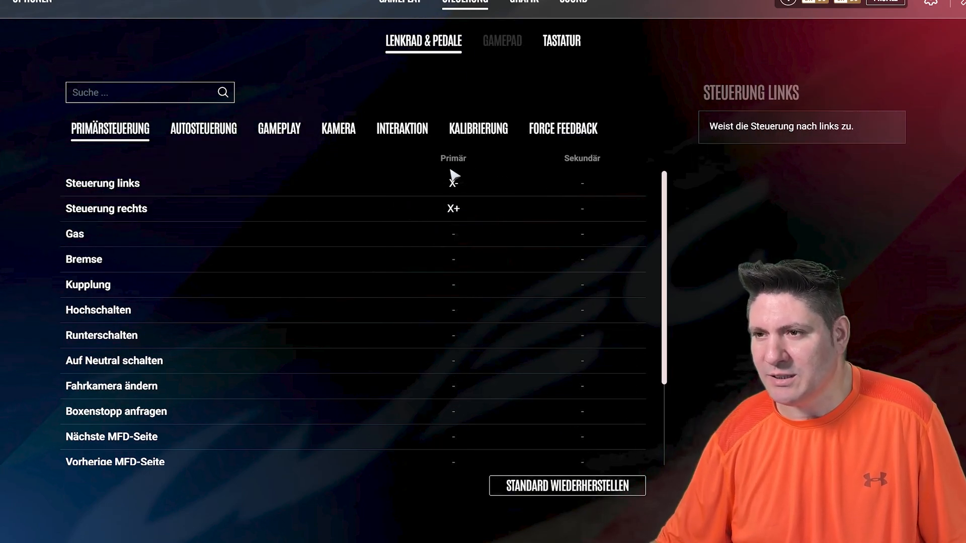
Step: Show the Tastatur keyboard bindings, with throttle on PERIOD and brake on SPACE
left_click(561, 41)
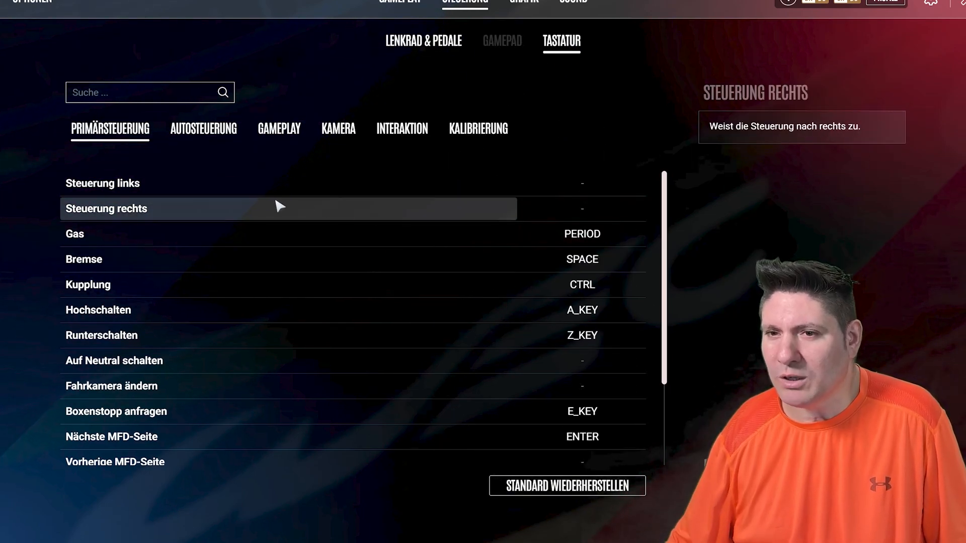